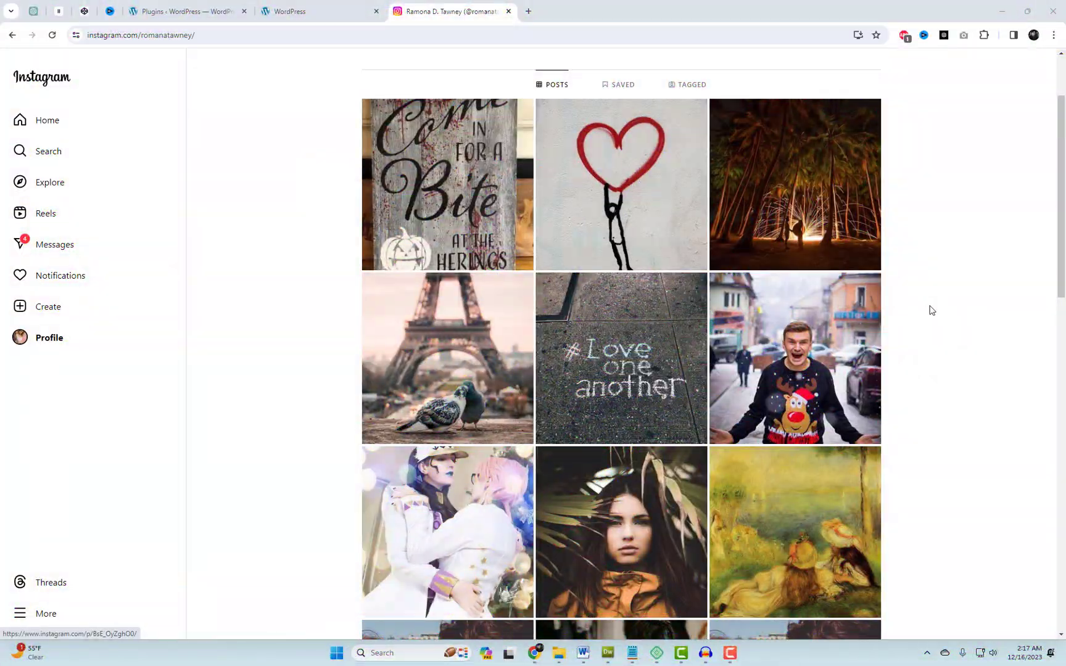
# - View the live site's About page, then return to the plugin installer
pyautogui.scroll(-3)
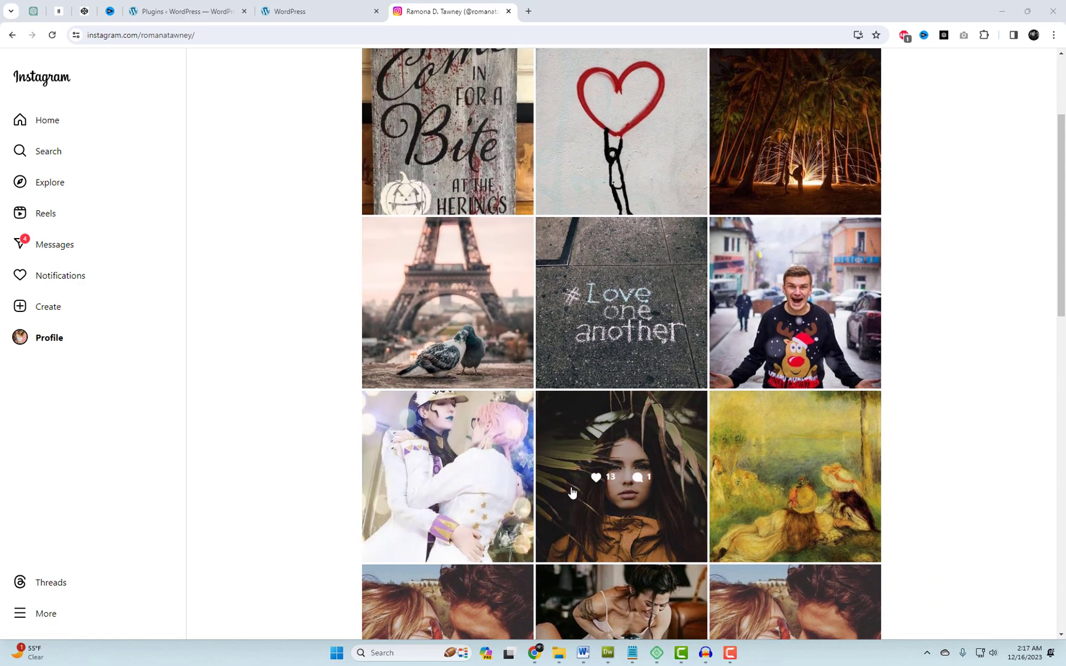
pyautogui.click(319, 11)
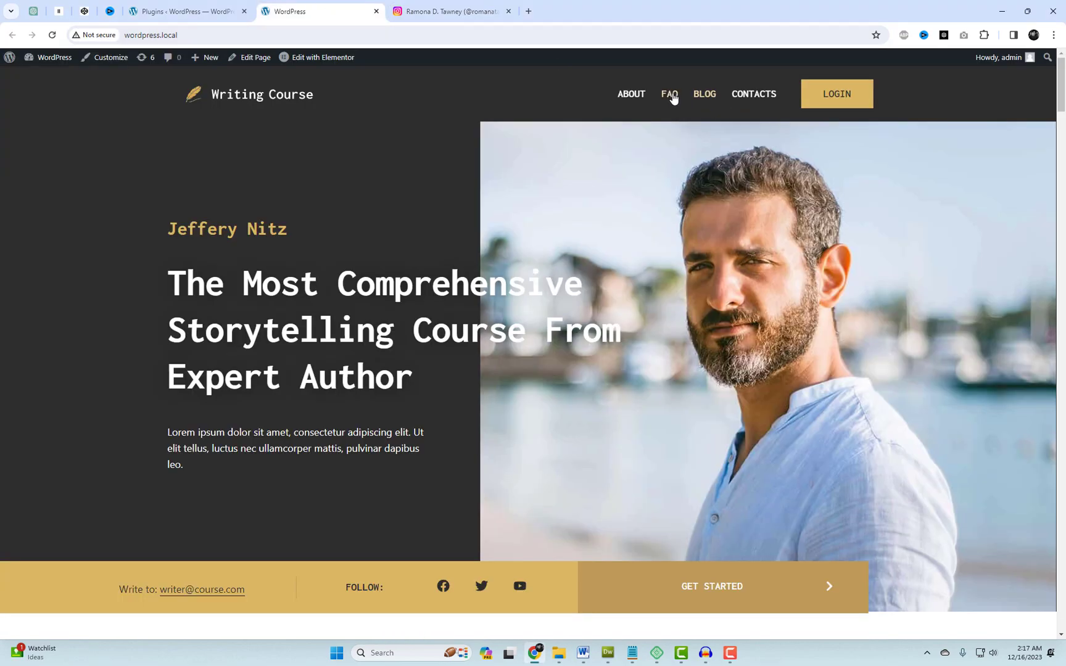
pyautogui.click(629, 93)
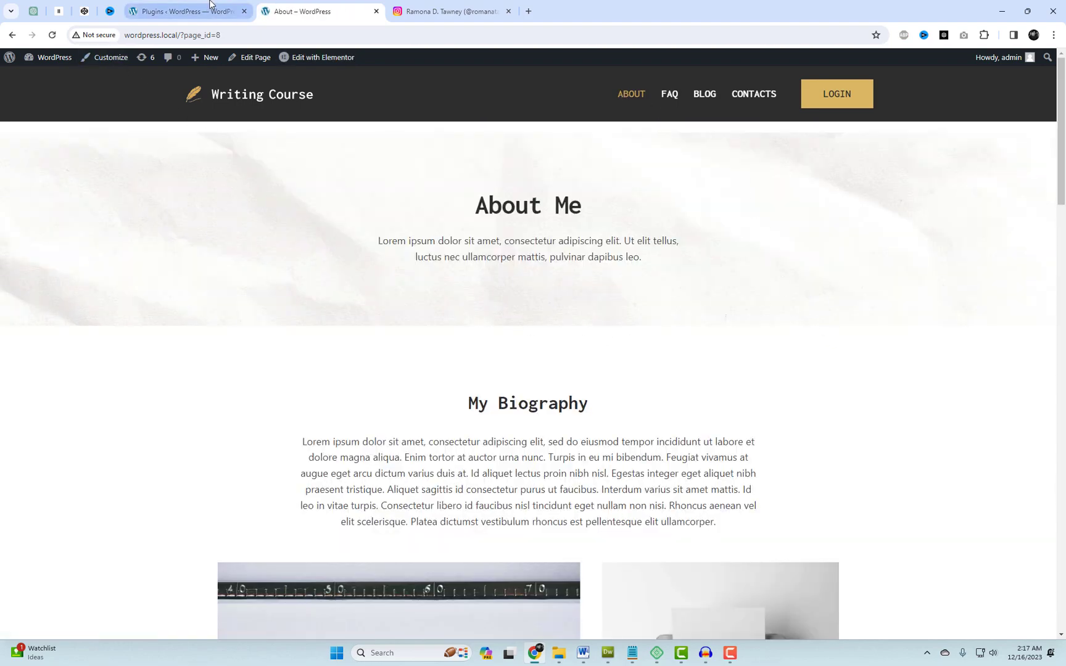
pyautogui.click(184, 11)
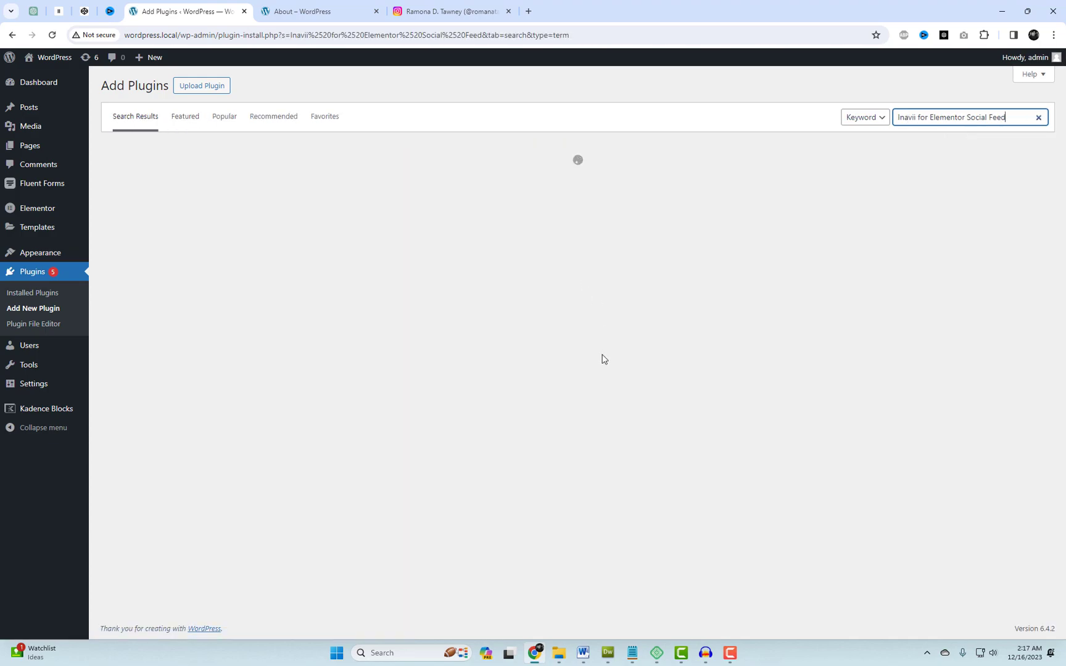
# - Search for Inavii for Elementor Social Feed and activate the plugin
pyautogui.press('Return')
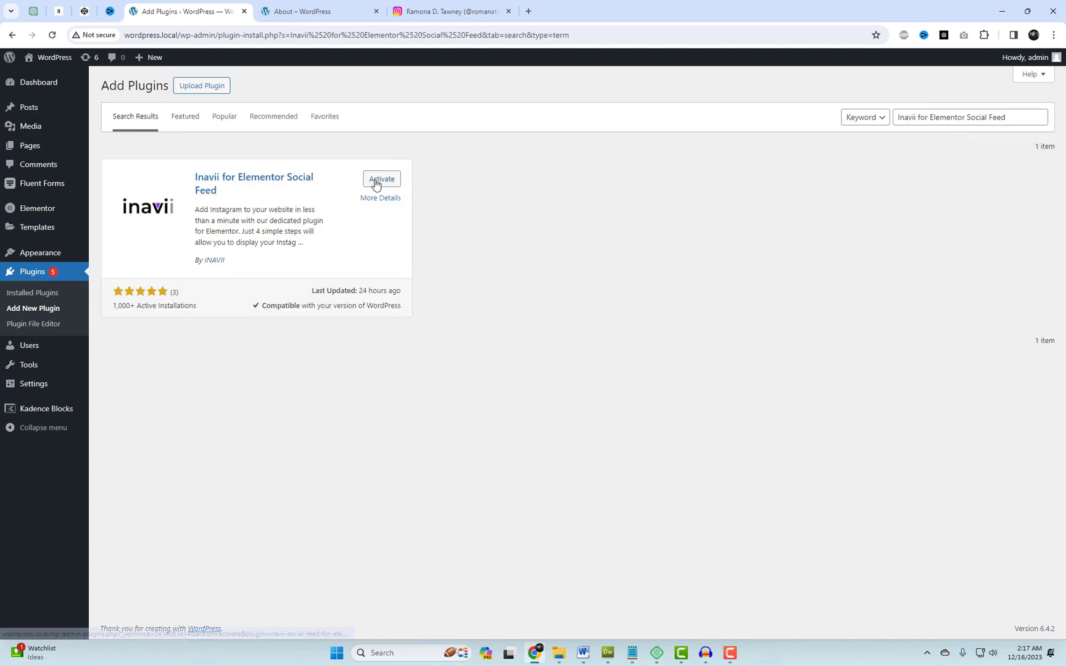
pyautogui.click(381, 179)
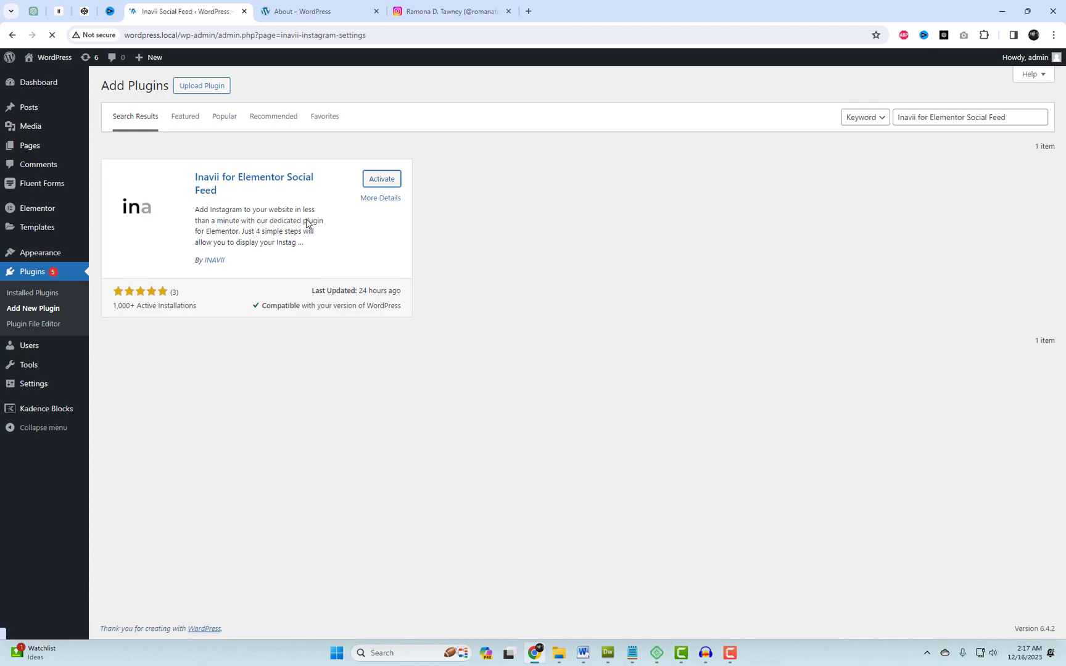
# - Create a new Inavii feed and continue with the Grid layout
pyautogui.click(380, 179)
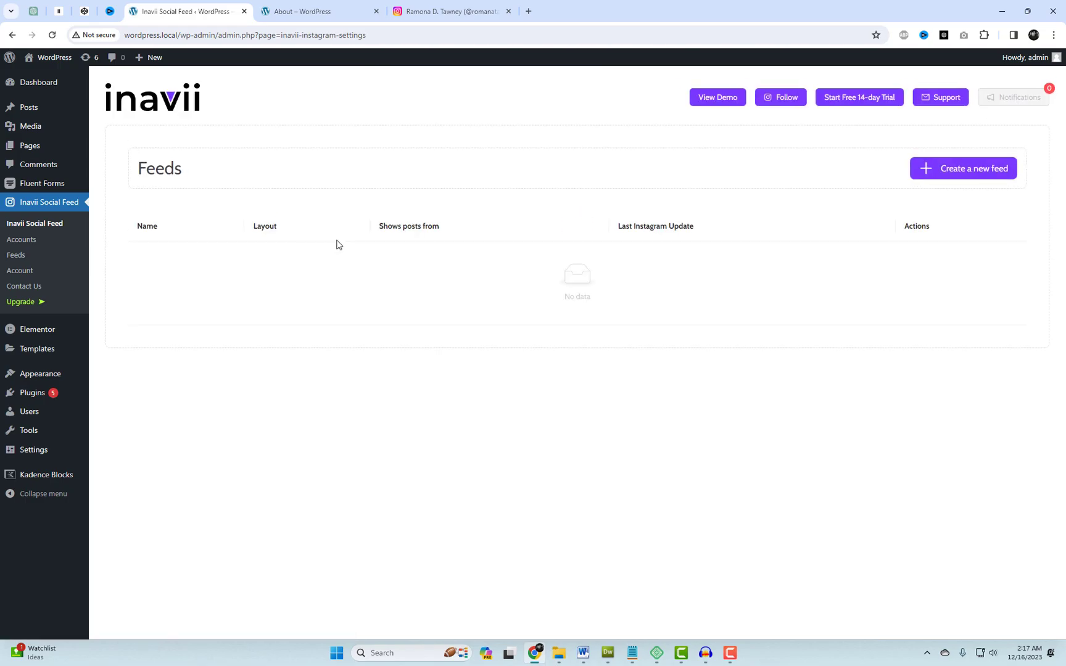
pyautogui.moveTo(962, 168)
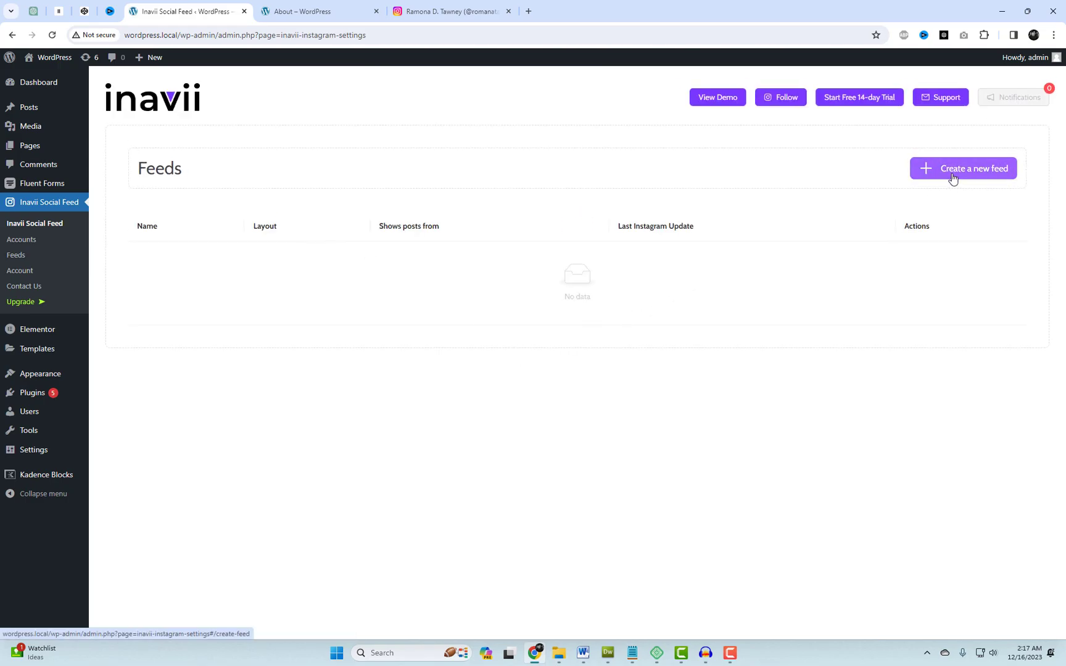
pyautogui.click(961, 168)
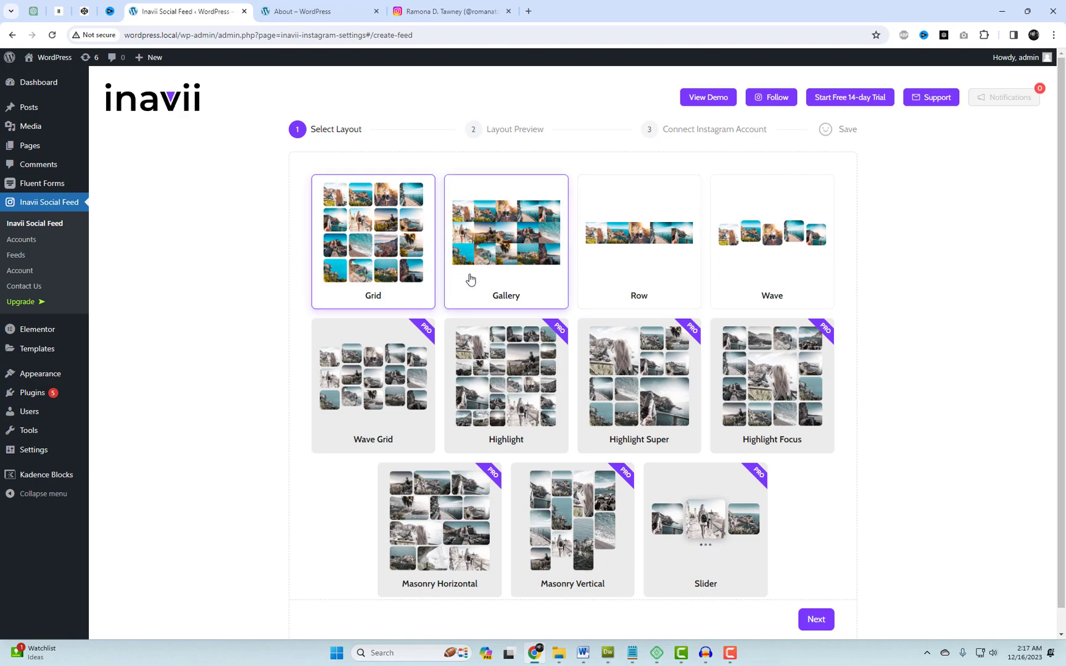
pyautogui.moveTo(524, 241)
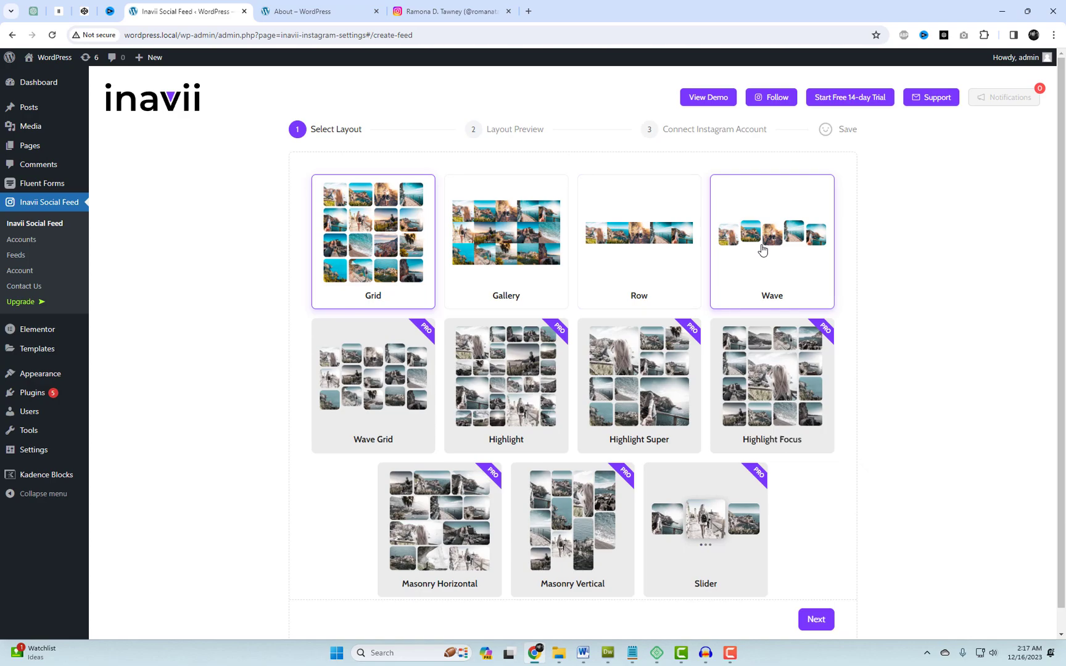
pyautogui.moveTo(775, 252)
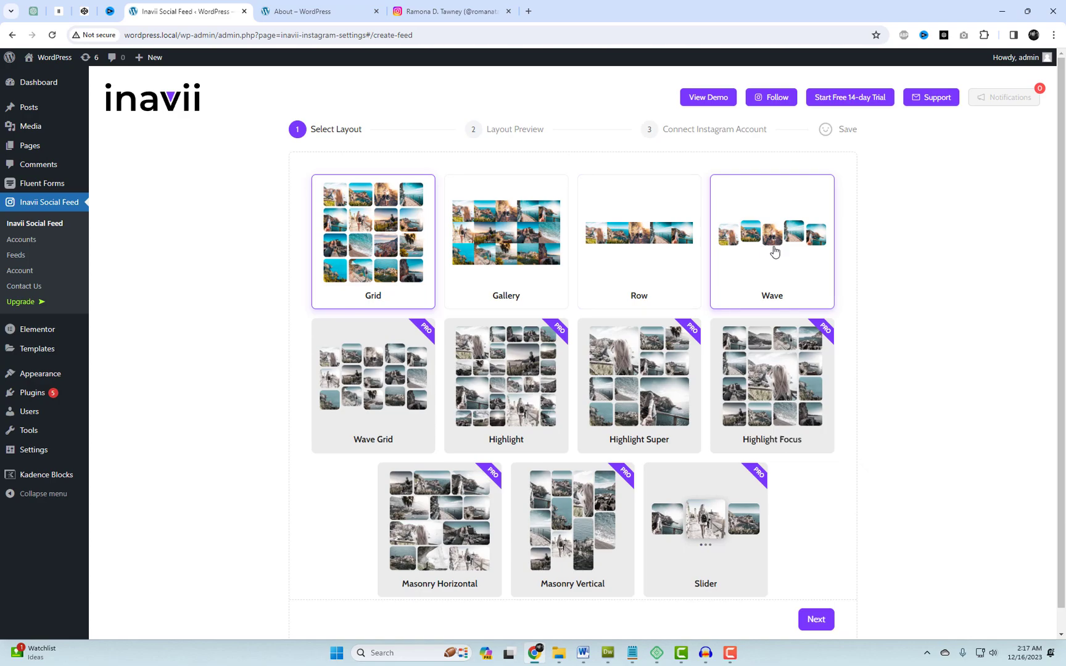
pyautogui.click(816, 619)
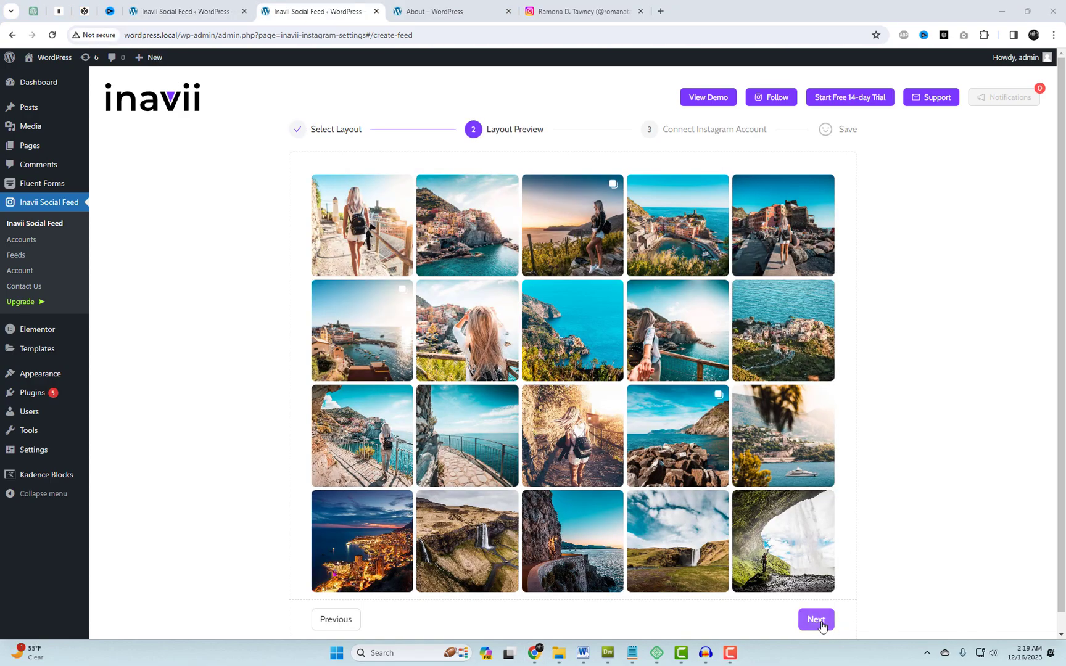
# - Accept the five-column layout preview and connect a personal Instagram account
pyautogui.click(815, 619)
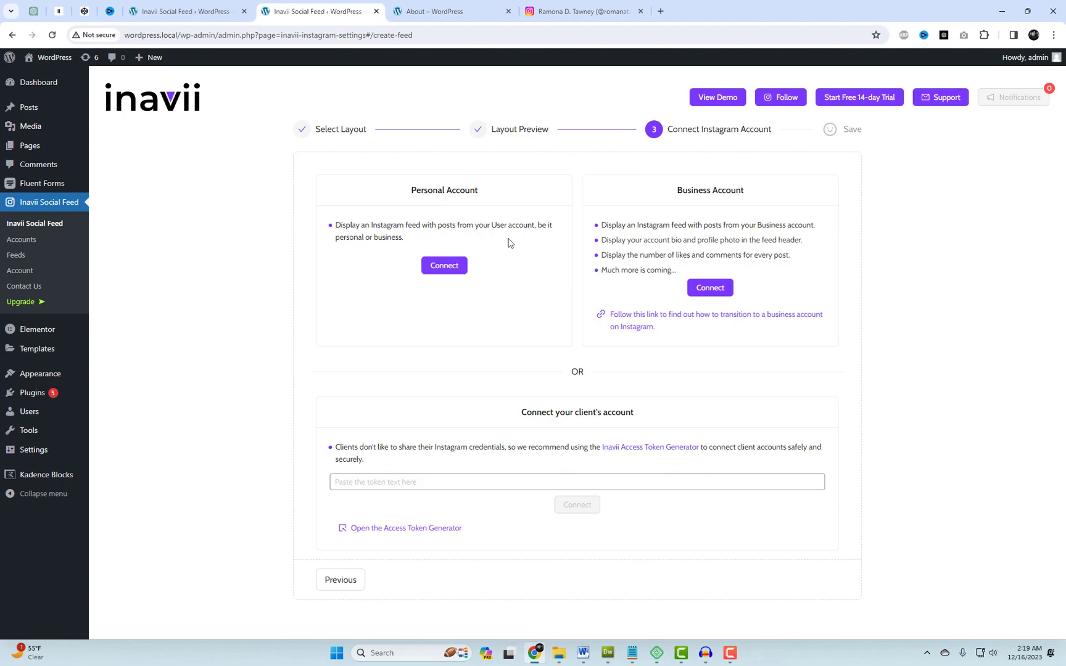
pyautogui.click(444, 266)
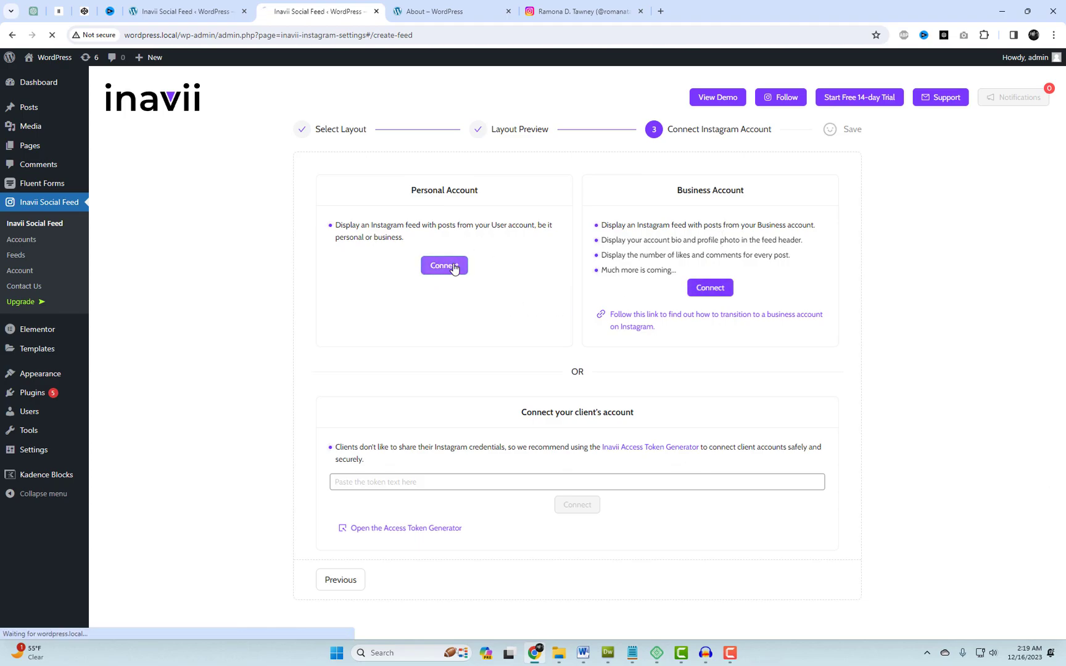
pyautogui.click(444, 265)
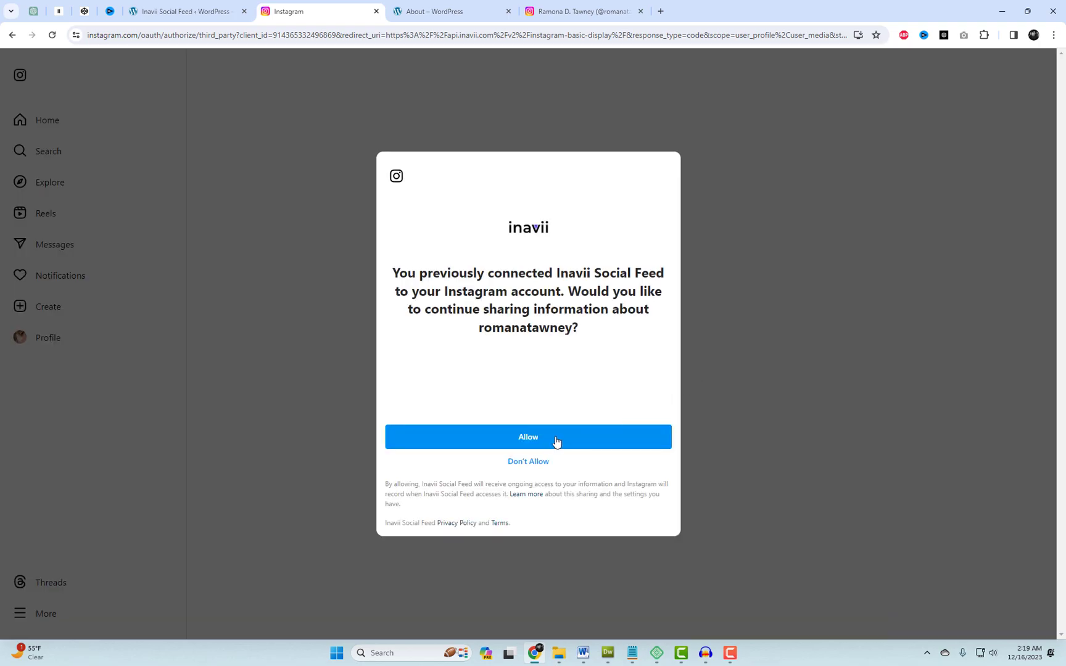
# - Allow Inavii Social Feed access on Instagram's authorization dialog
pyautogui.click(528, 437)
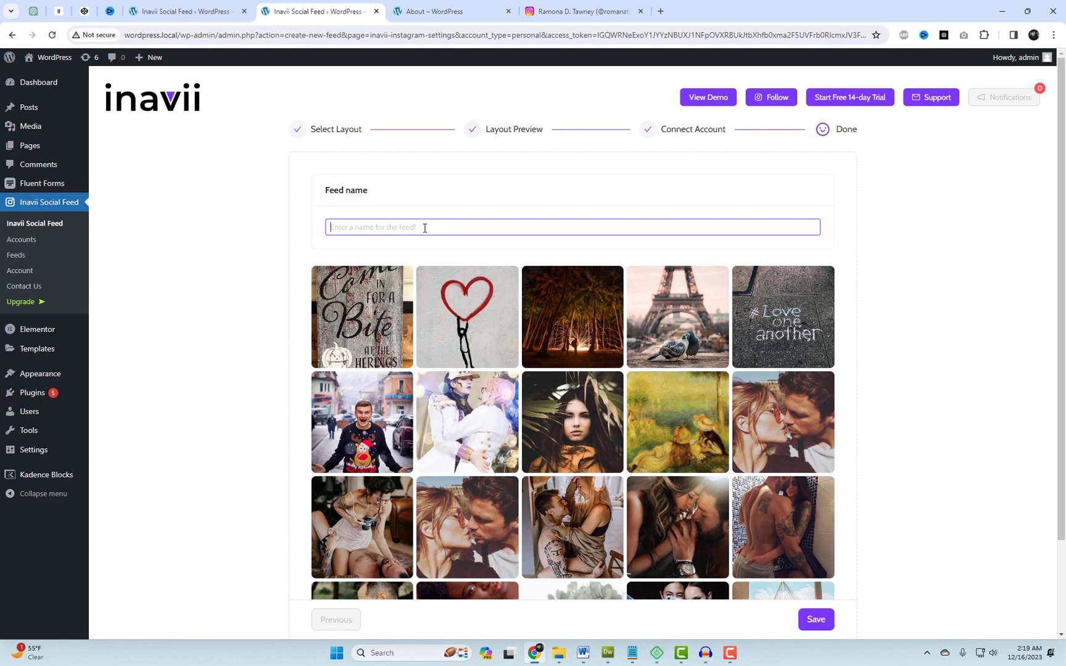
# - Name the feed 'grid', save it and return to the Feeds list
pyautogui.write('grid')
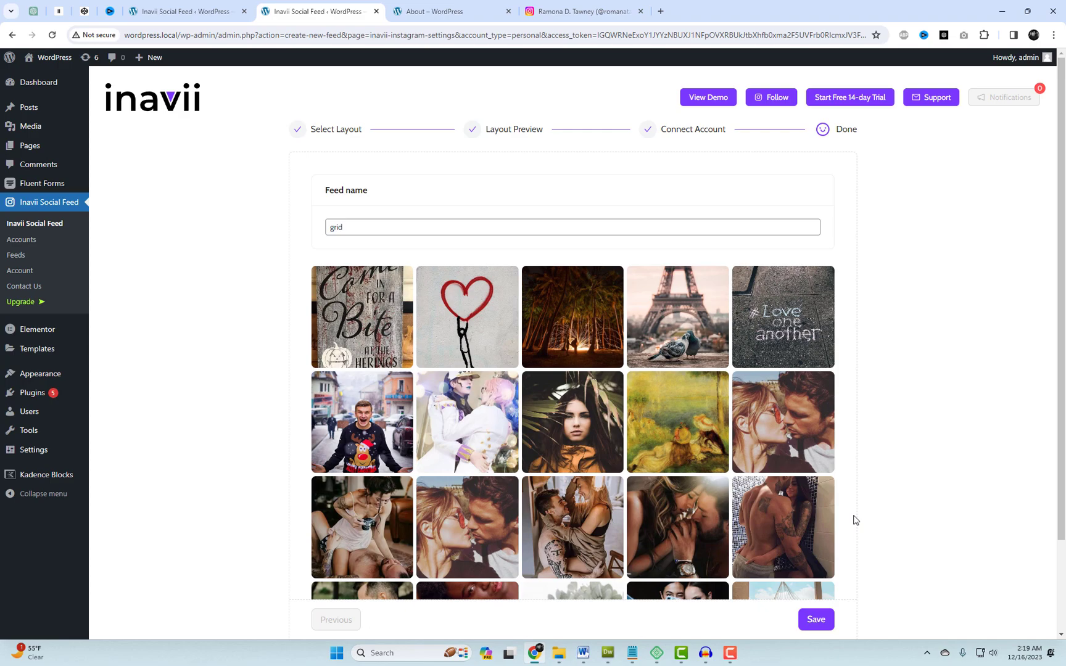
pyautogui.click(815, 620)
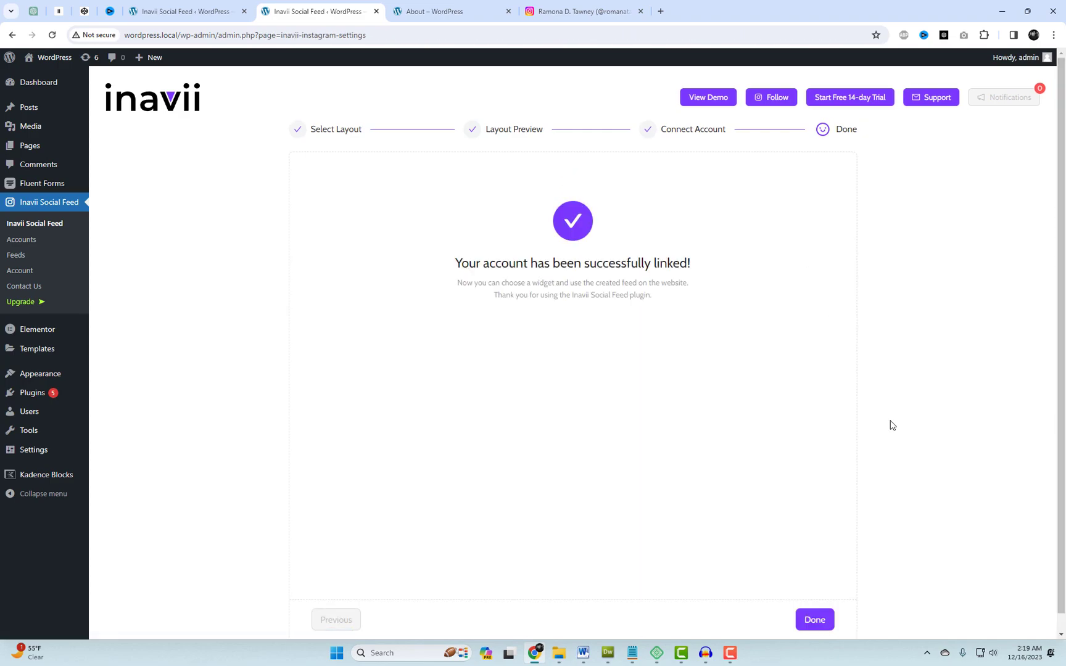
pyautogui.click(813, 620)
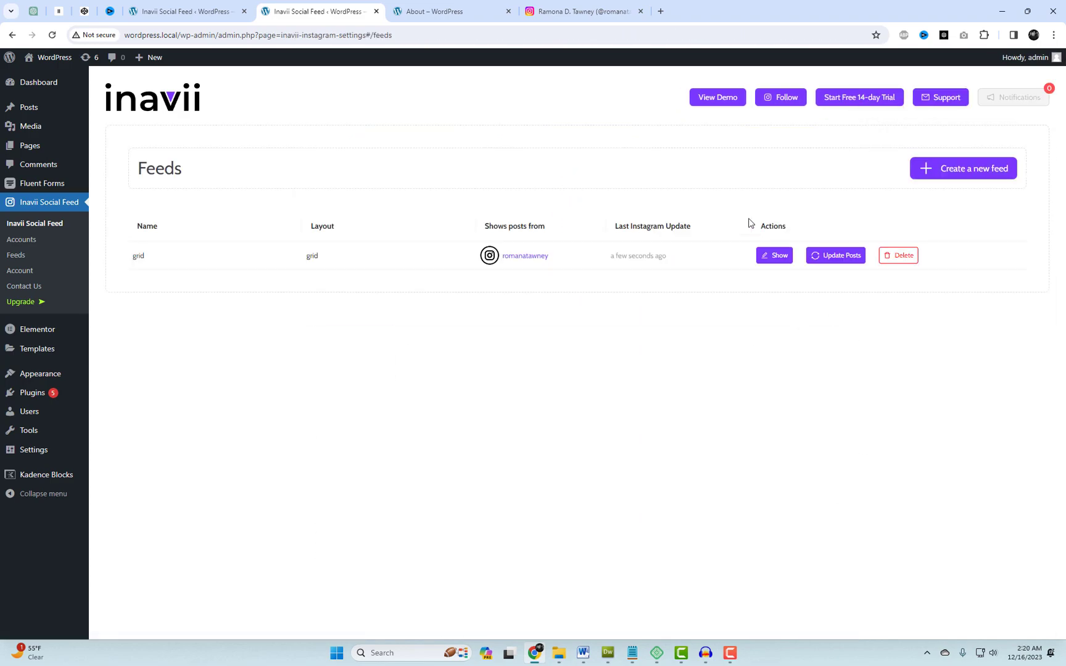
pyautogui.moveTo(452, 12)
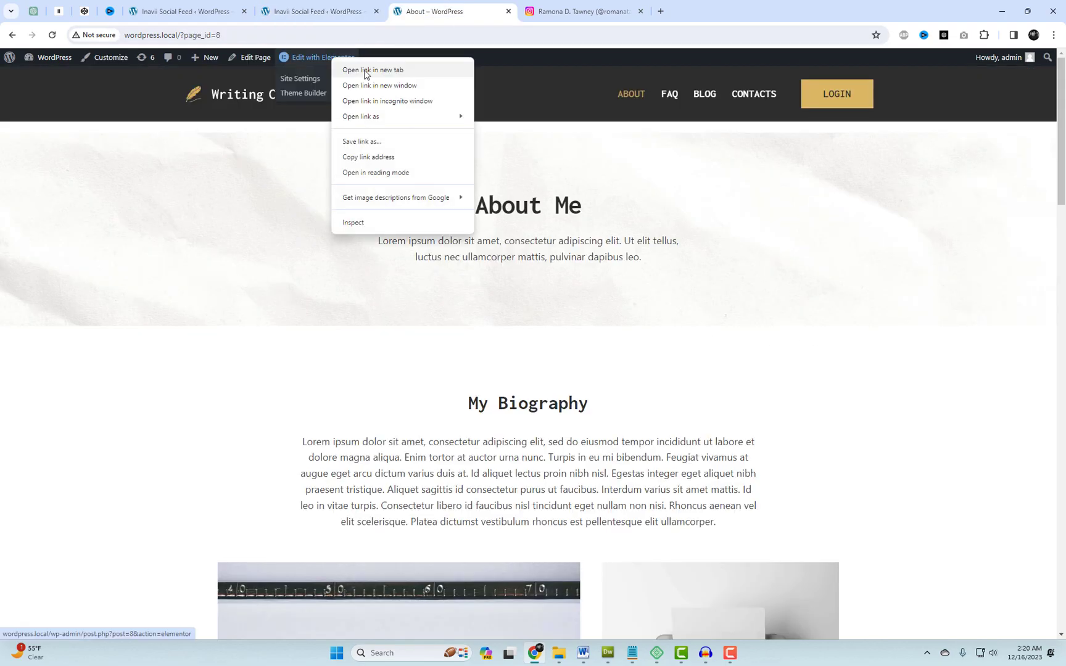
# - Open the About page in Elementor and add a new section with a column structure
pyautogui.click(372, 69)
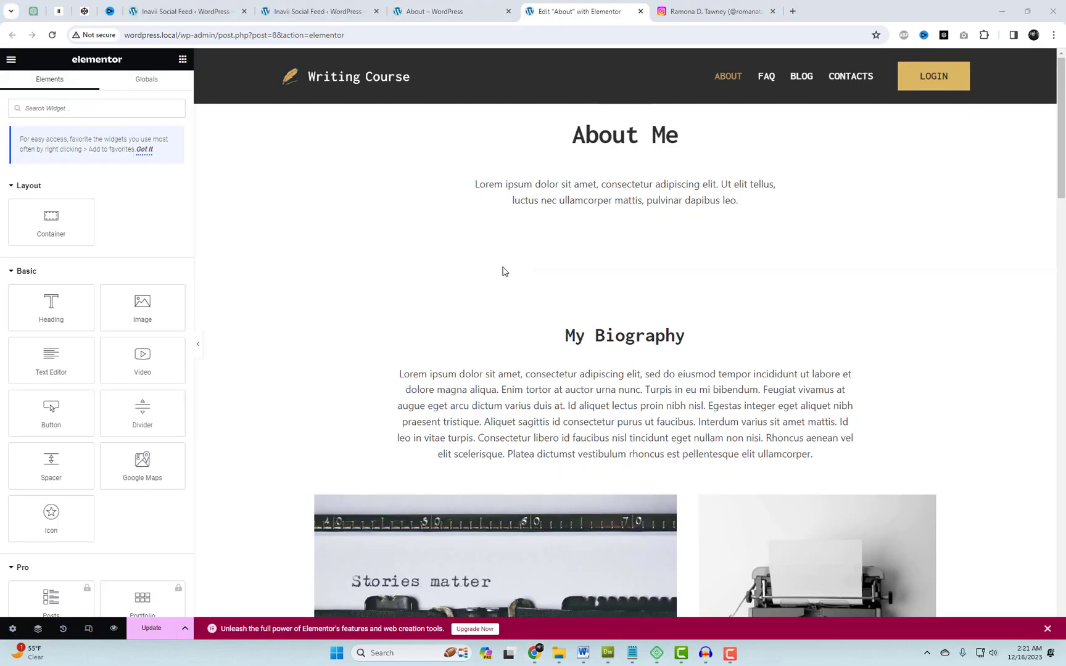
pyautogui.click(505, 272)
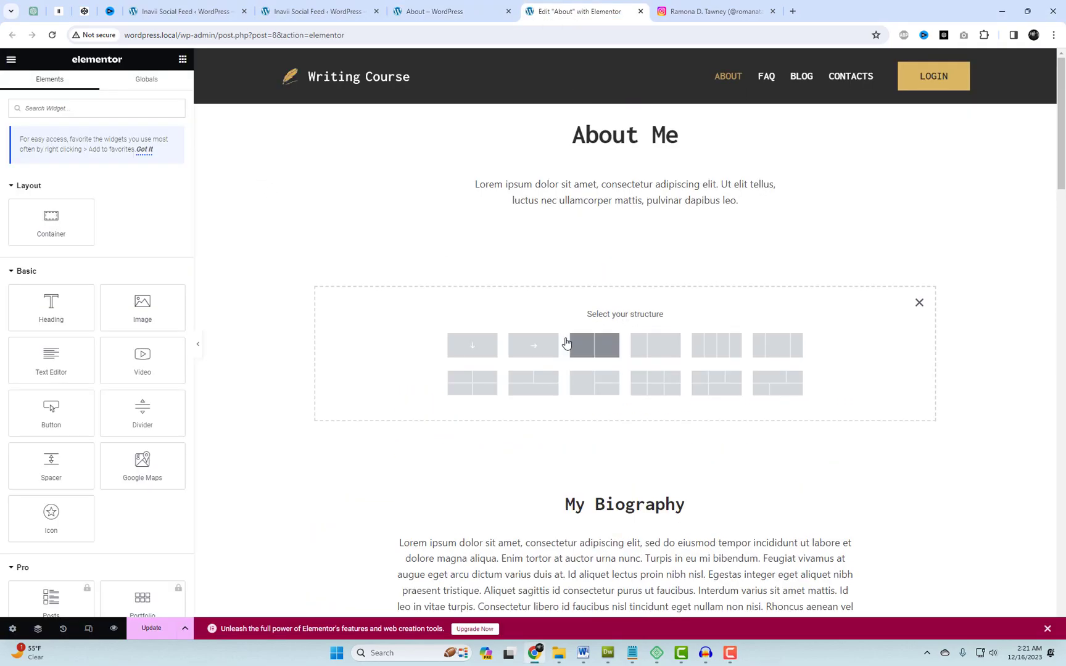
pyautogui.click(594, 345)
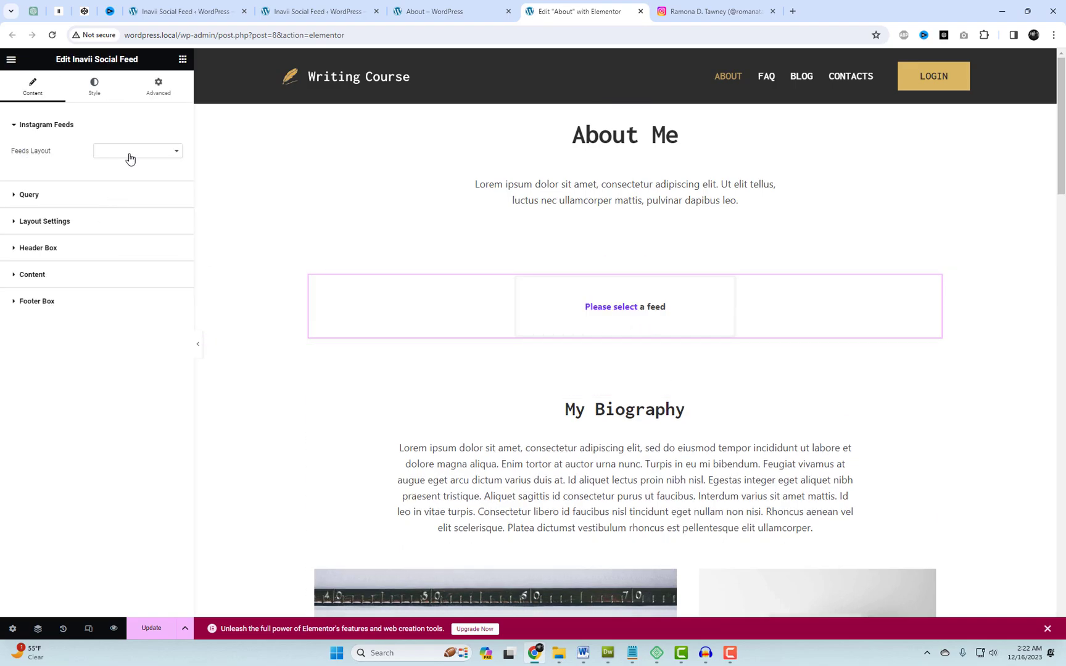
# - Set the widget's Feeds Layout to grid and check the feed in the preview
pyautogui.click(136, 150)
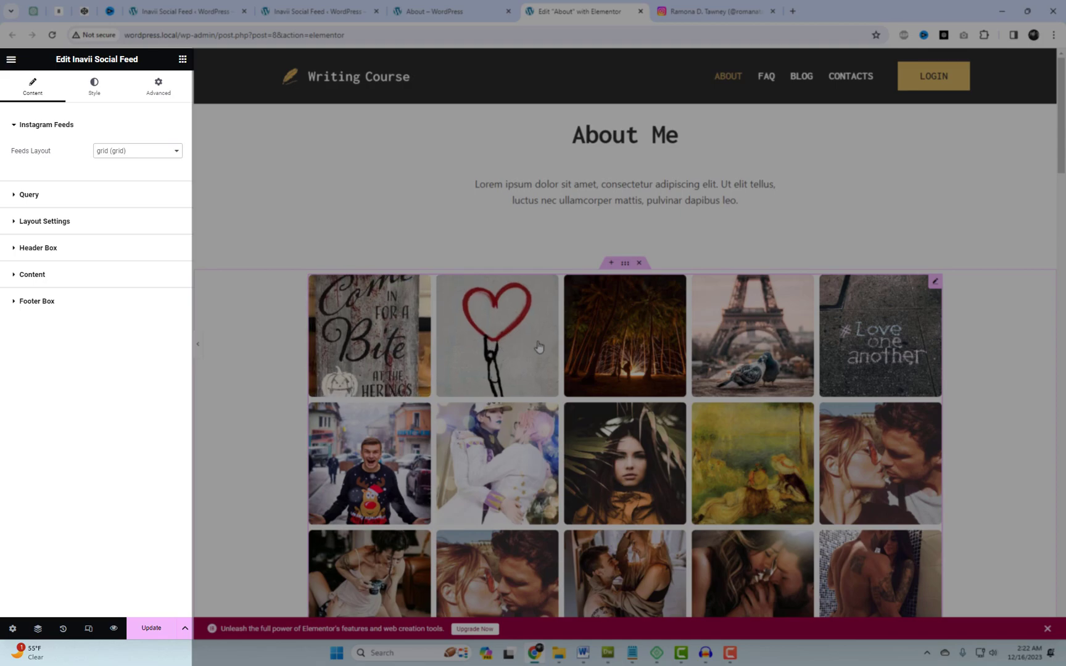
pyautogui.moveTo(986, 400)
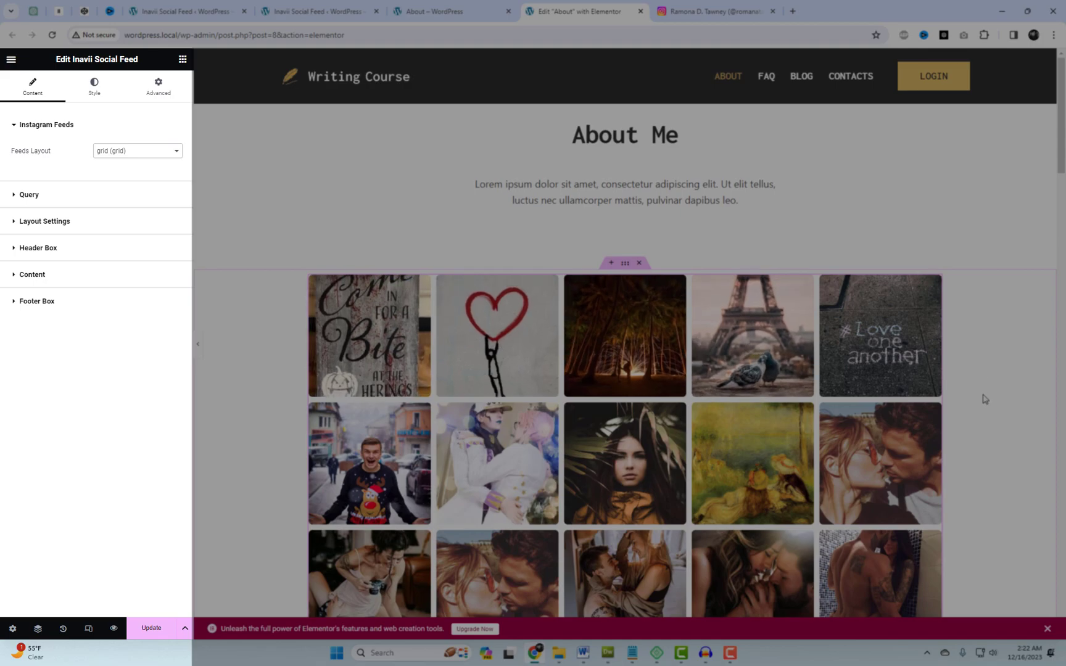
pyautogui.scroll(-3)
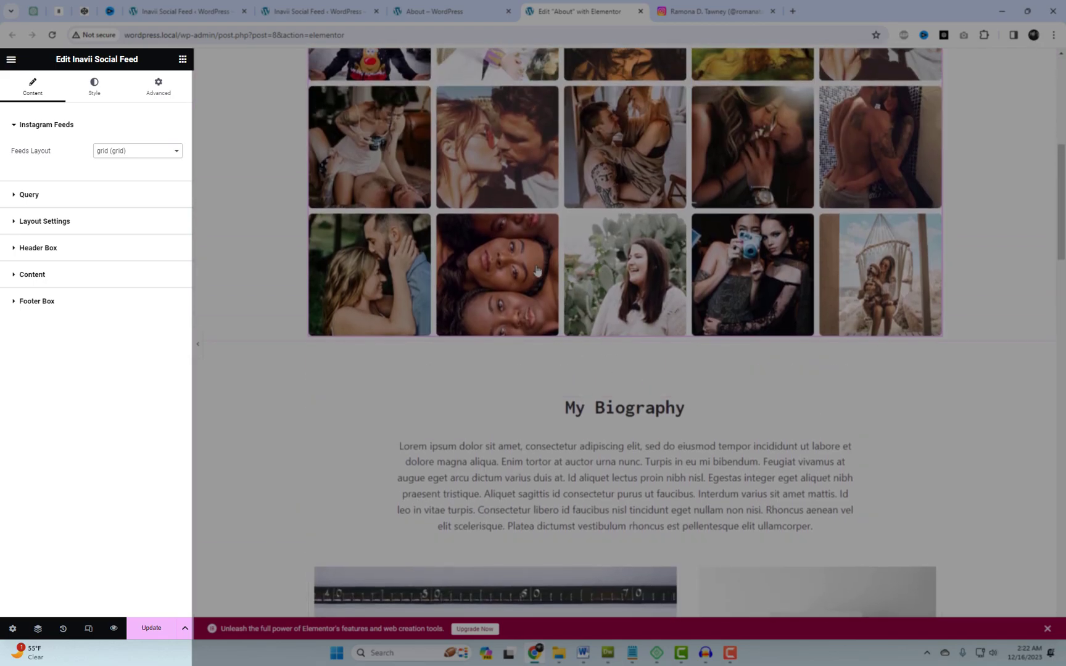
pyautogui.scroll(3)
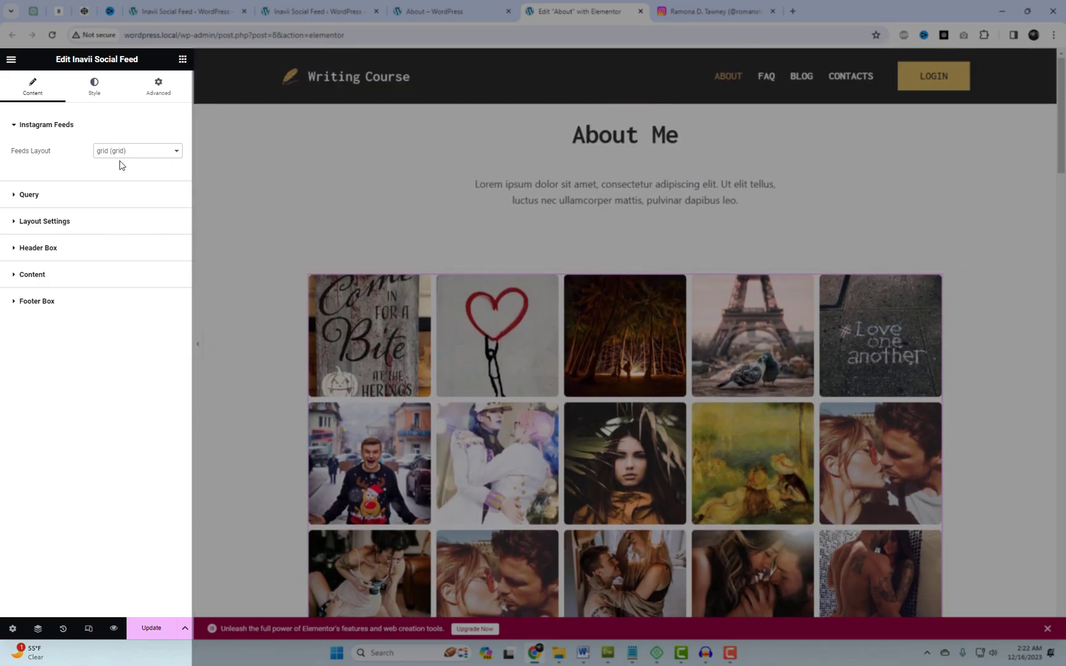
pyautogui.click(29, 195)
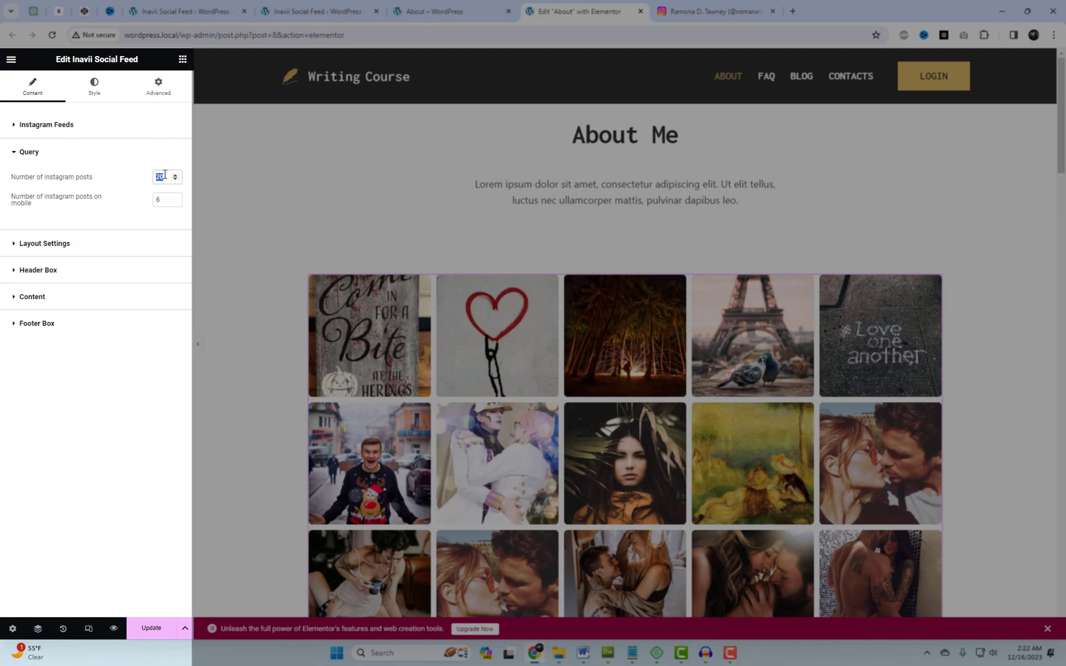
# - Show 80 posts at Small - 300 image size, with image clicks opening a popup
pyautogui.write('80')
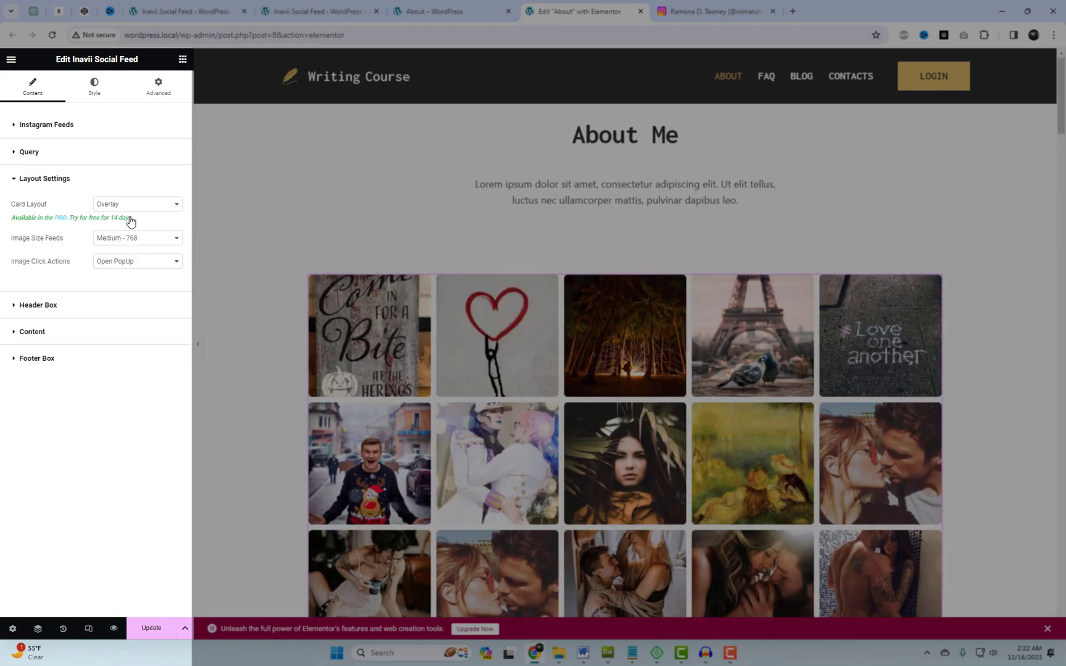
pyautogui.click(137, 238)
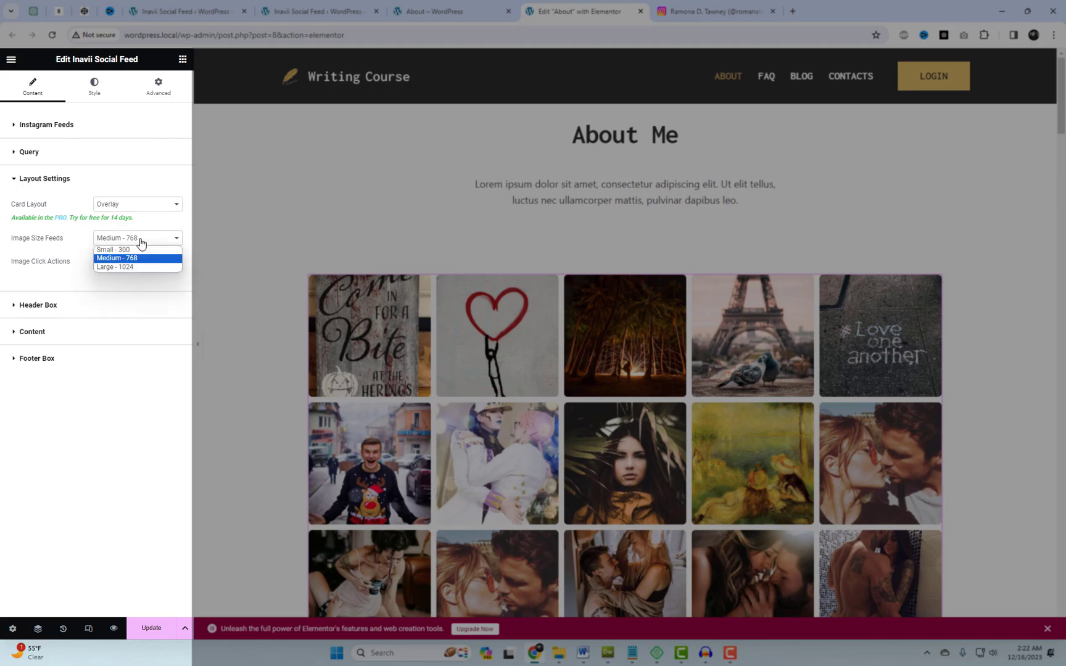
pyautogui.click(114, 249)
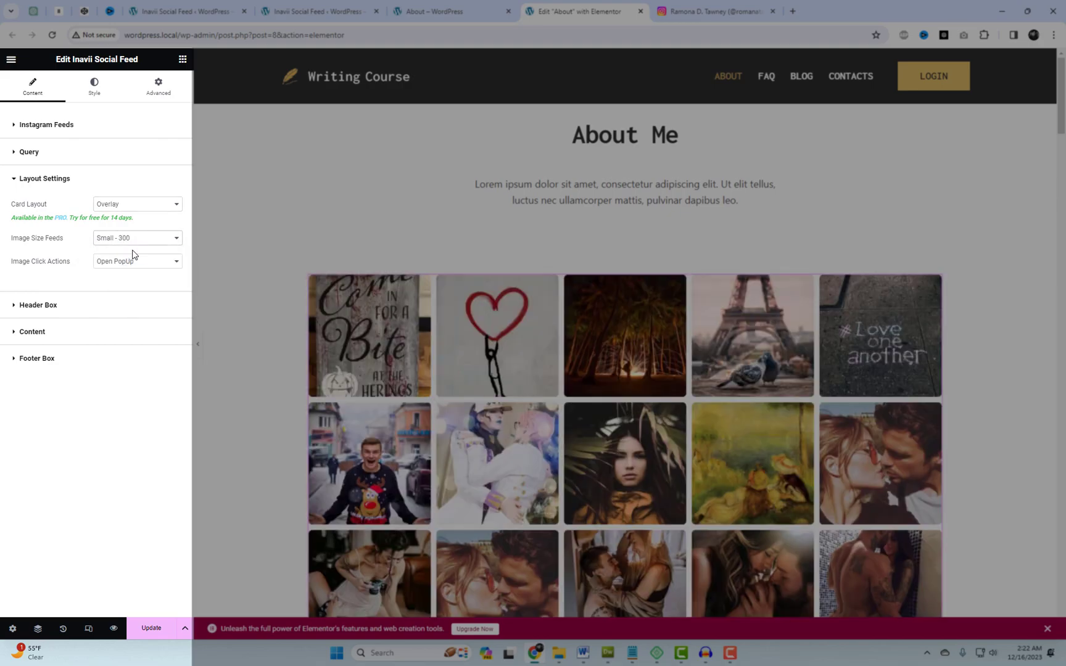
pyautogui.click(135, 261)
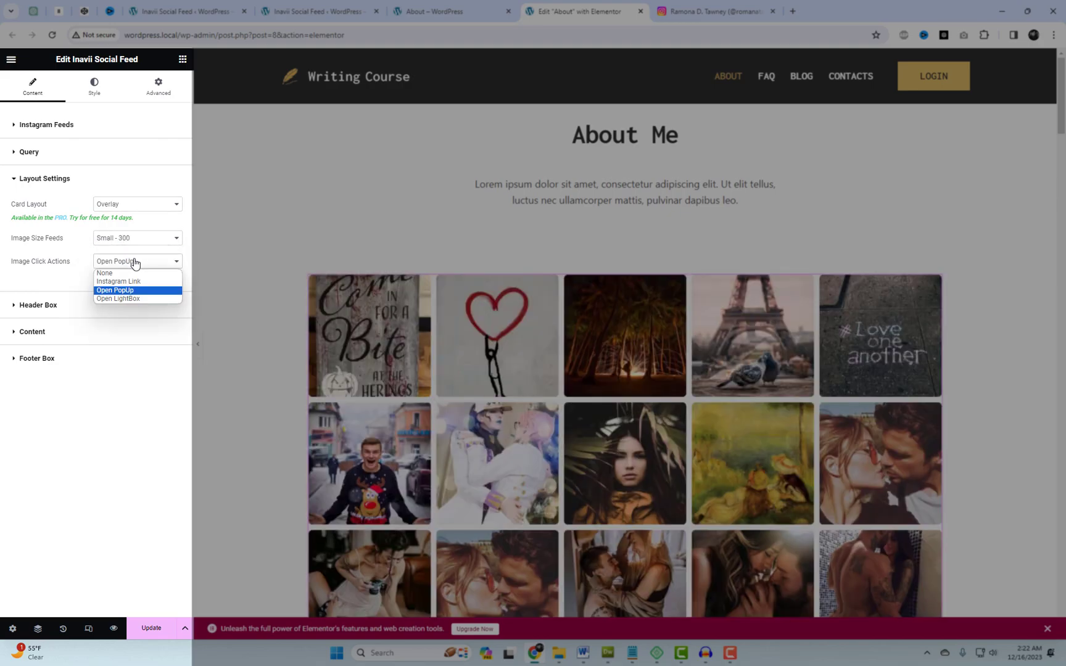
pyautogui.moveTo(119, 299)
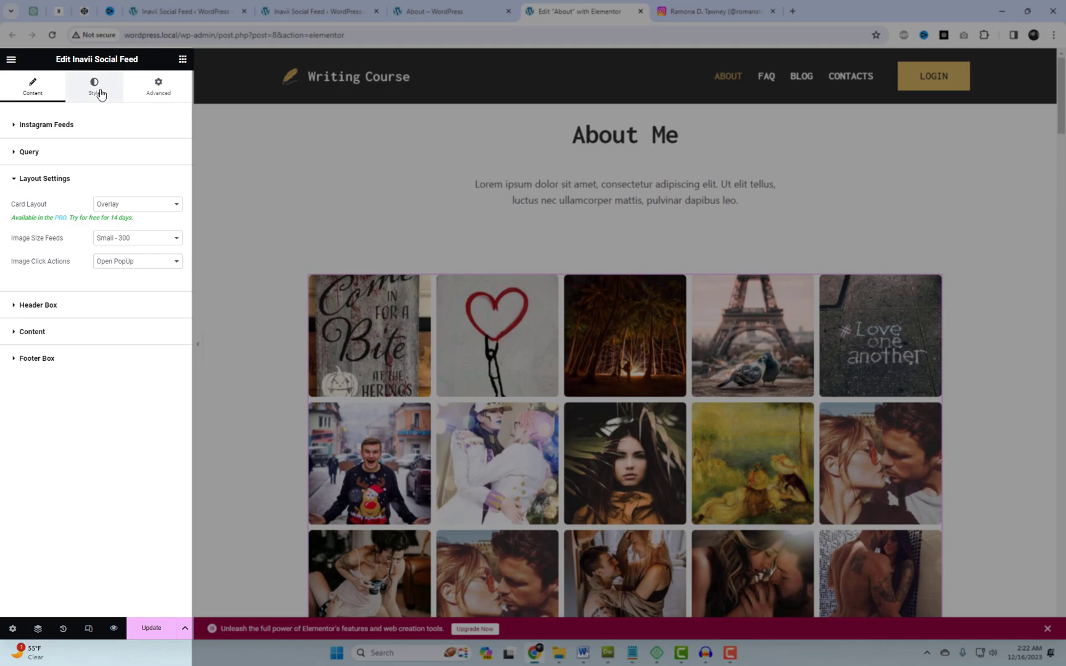
# - Set Column to 5 in the Style tab's Layout Settings and view the PopUp options
pyautogui.click(94, 87)
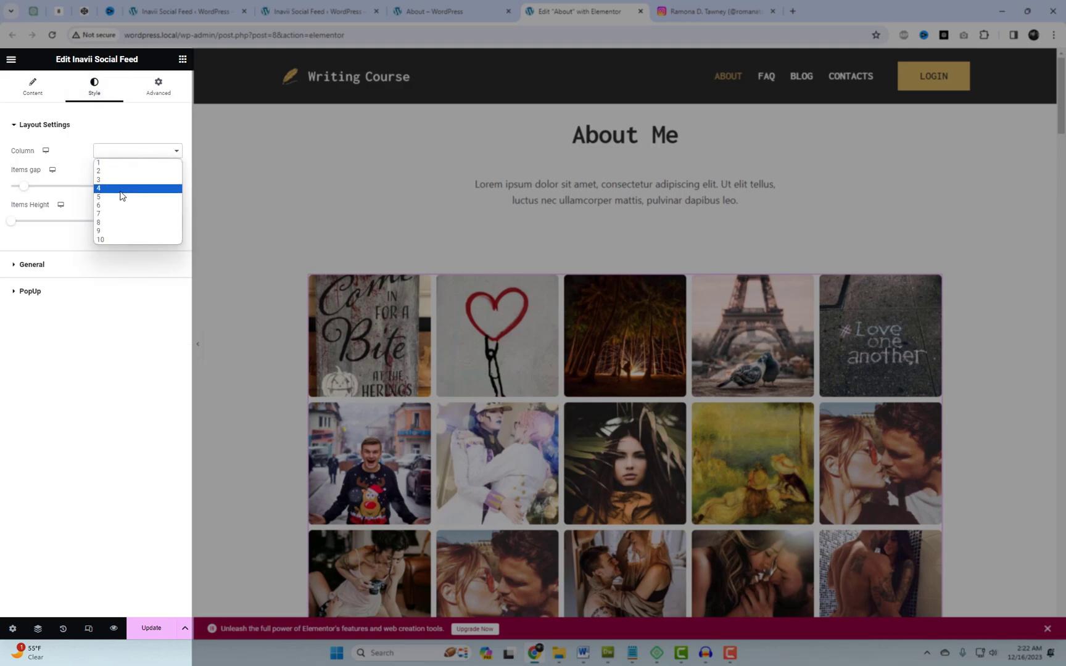
pyautogui.click(99, 196)
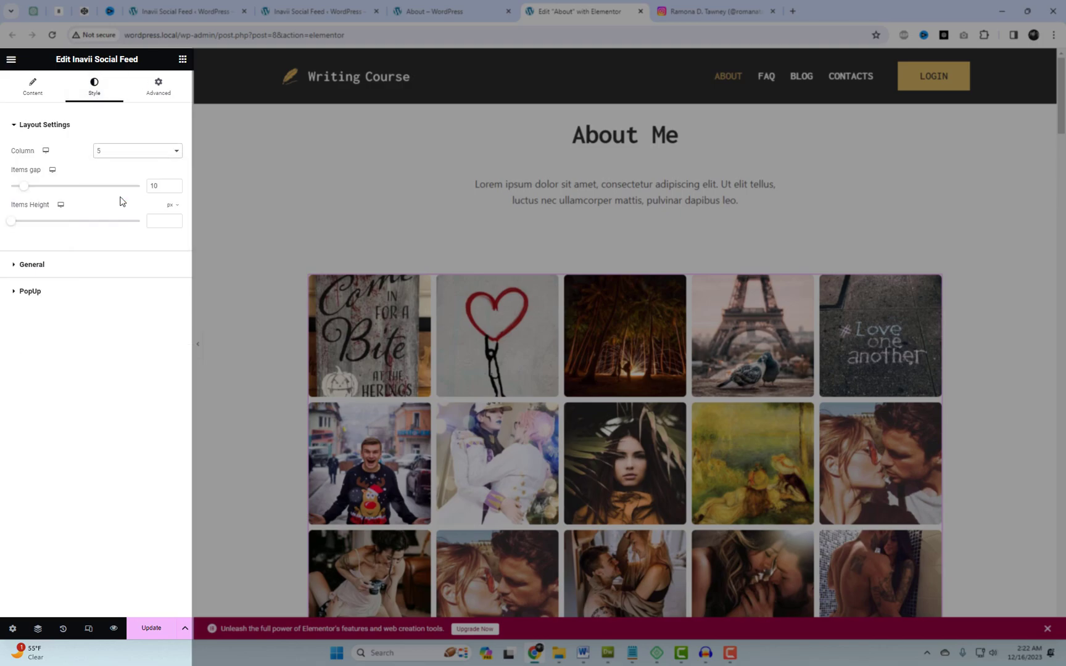
pyautogui.moveTo(125, 161)
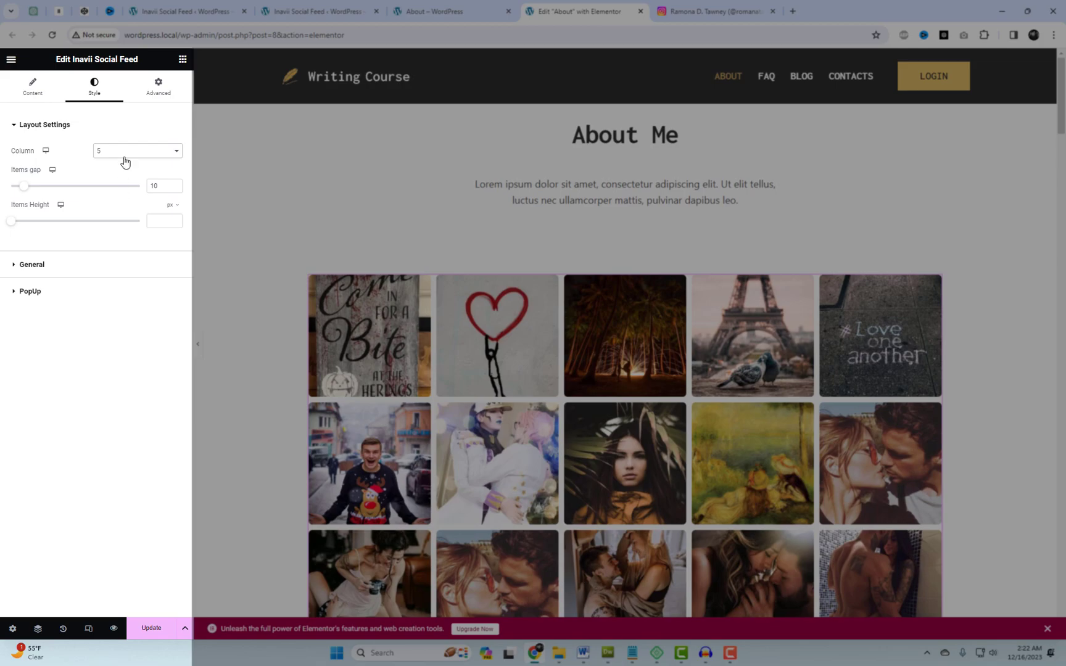
pyautogui.moveTo(92, 282)
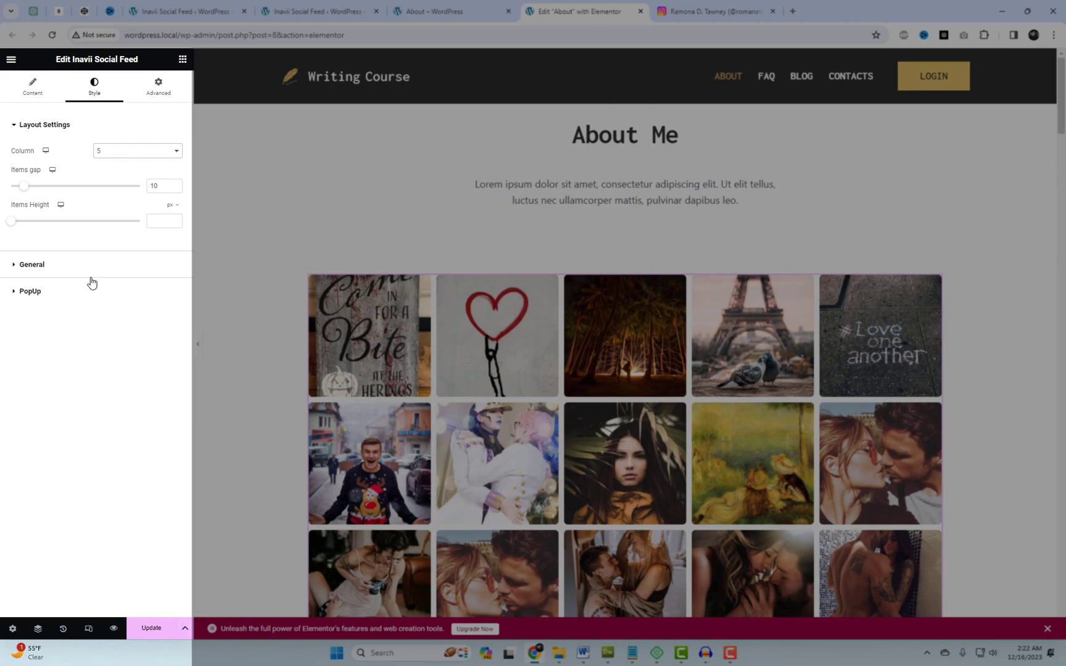
pyautogui.click(29, 291)
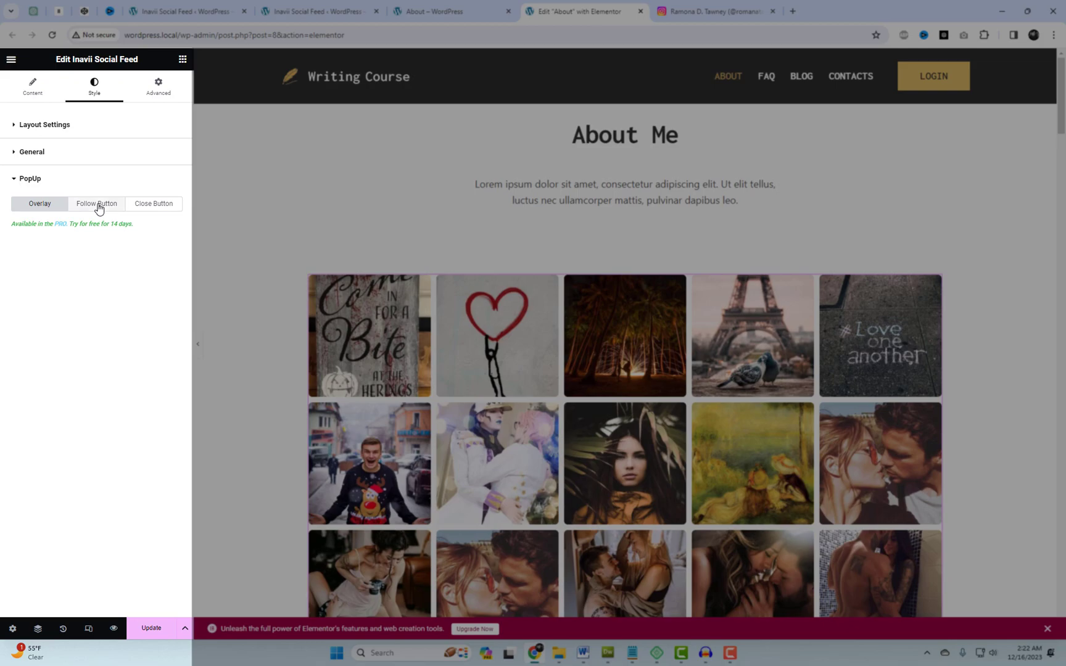
pyautogui.moveTo(39, 165)
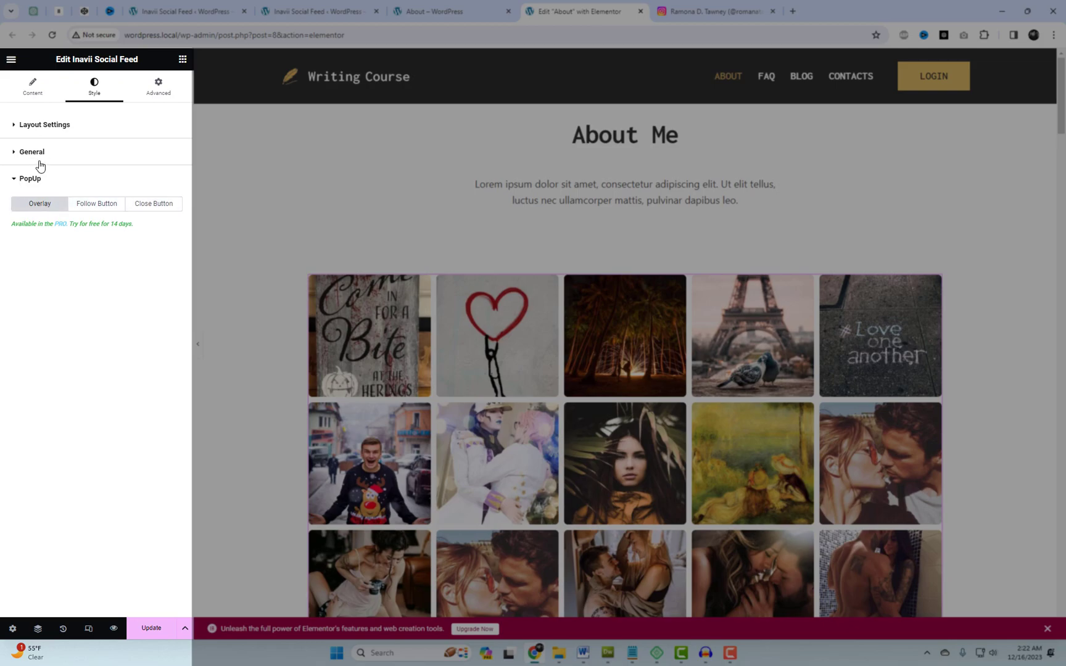
pyautogui.click(44, 124)
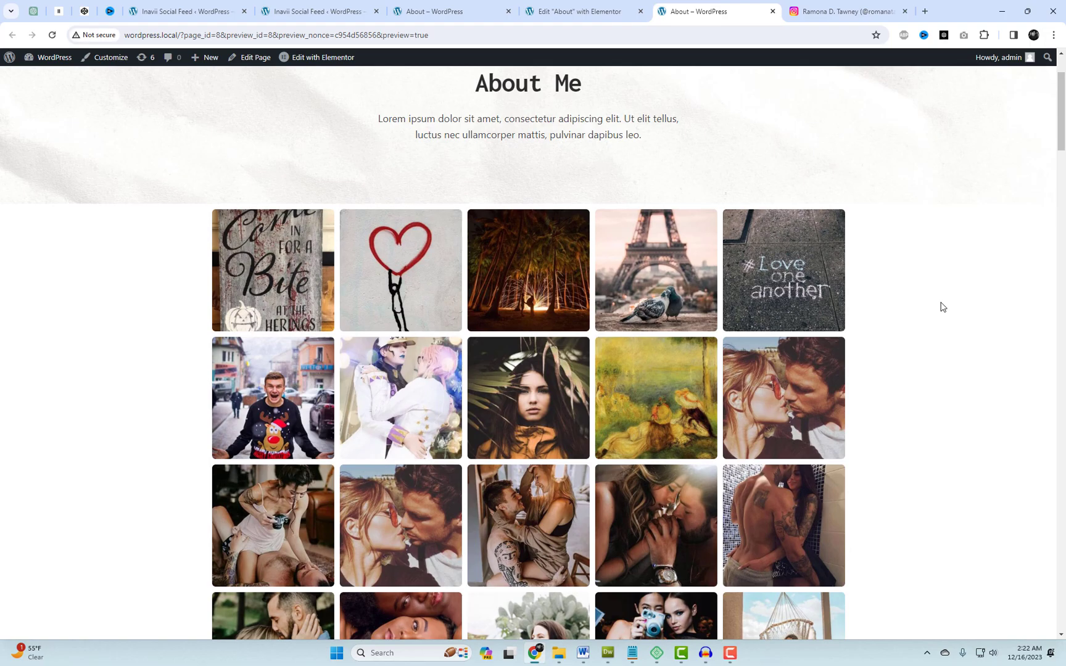
# - On the About page preview, open the 'decision determine destiny' post in the popup and advance to the next
pyautogui.scroll(-3)
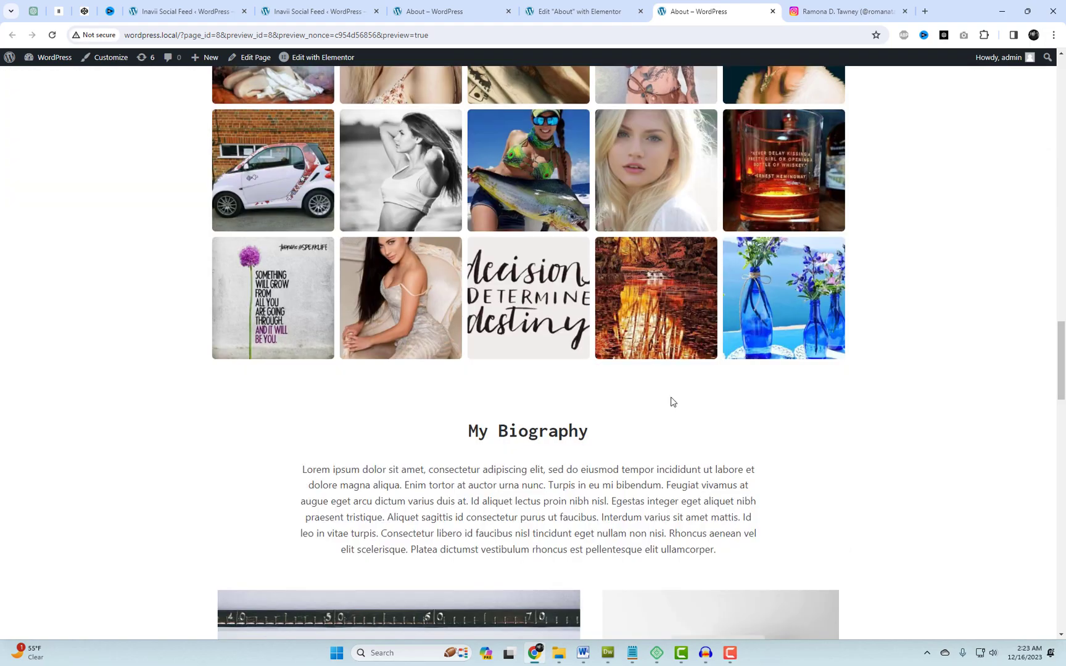
pyautogui.click(528, 297)
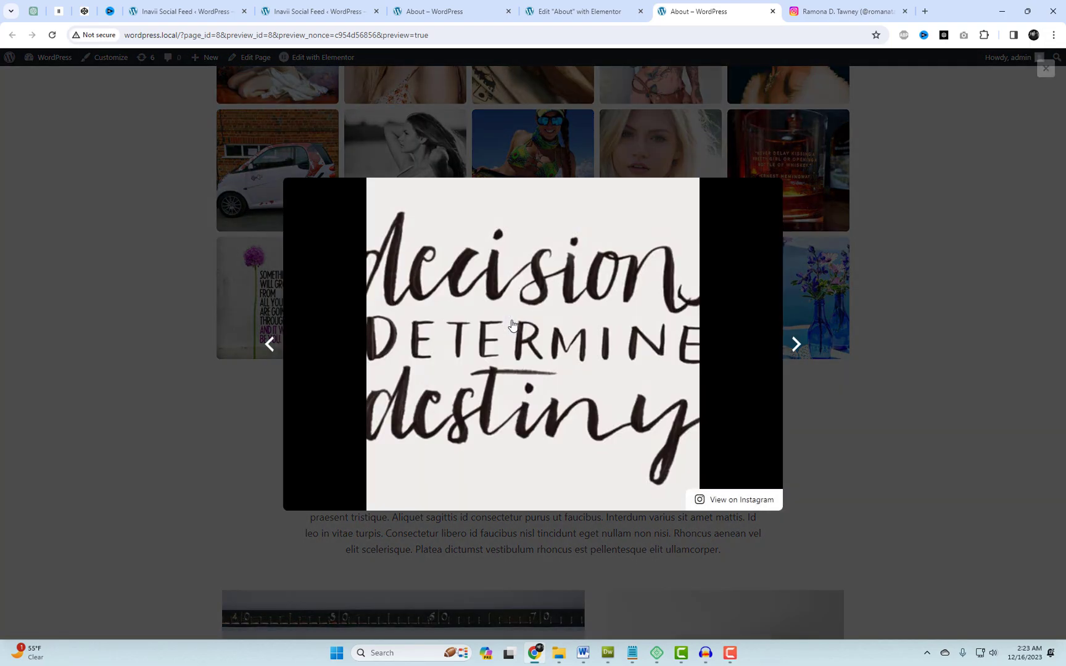
pyautogui.click(795, 345)
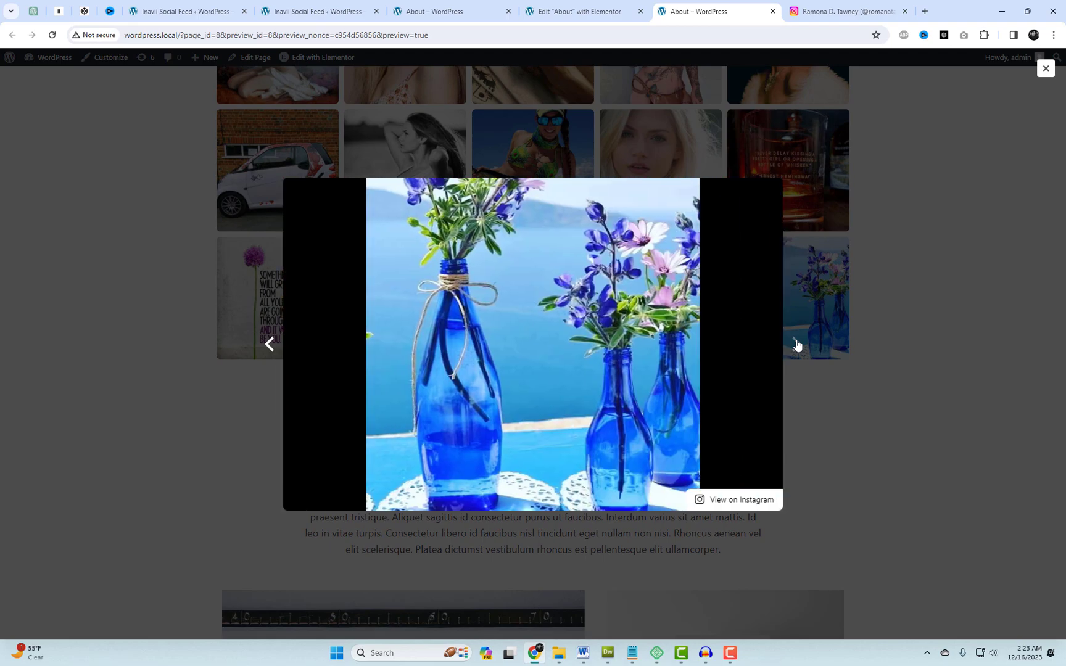
pyautogui.moveTo(269, 356)
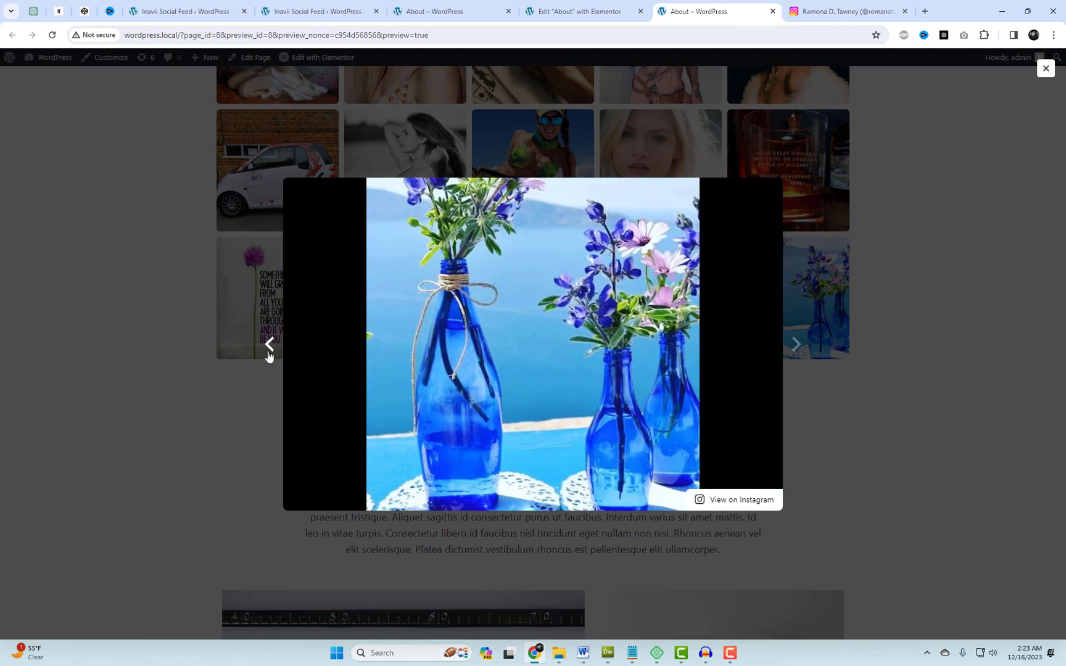